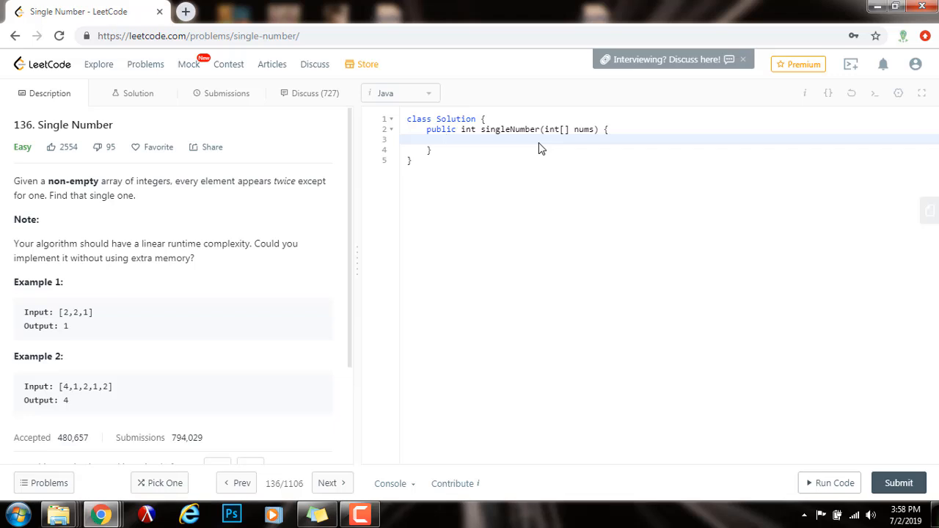
mouse_move(158, 198)
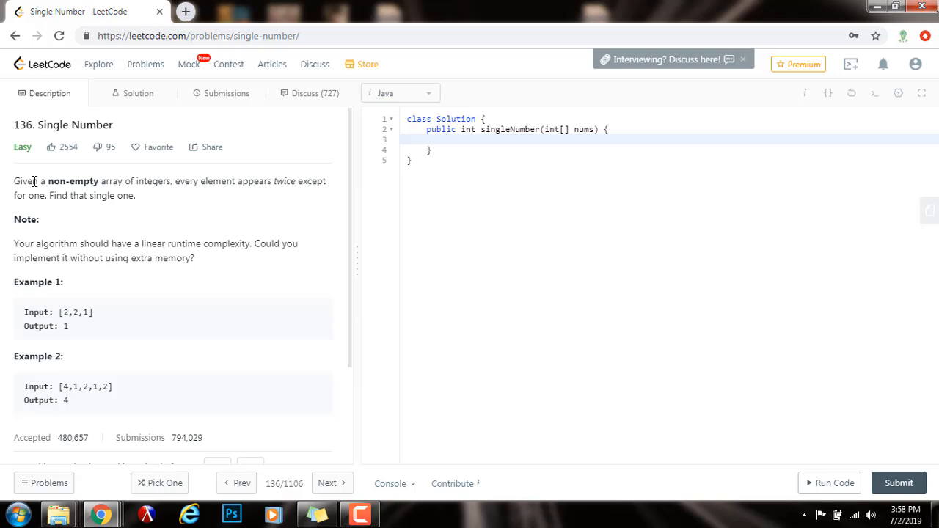
mouse_move(173, 188)
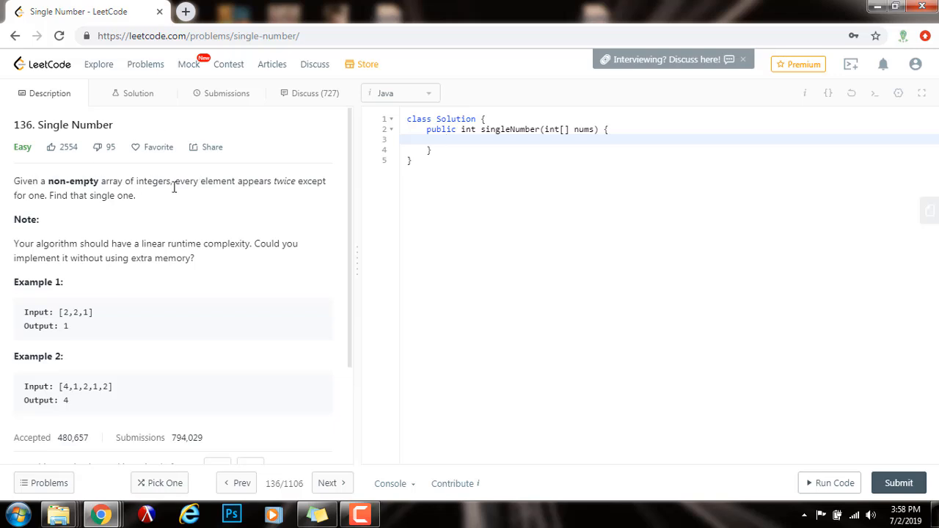
Declare a HashSet named set inside the singleNumber method.
left_click(447, 139)
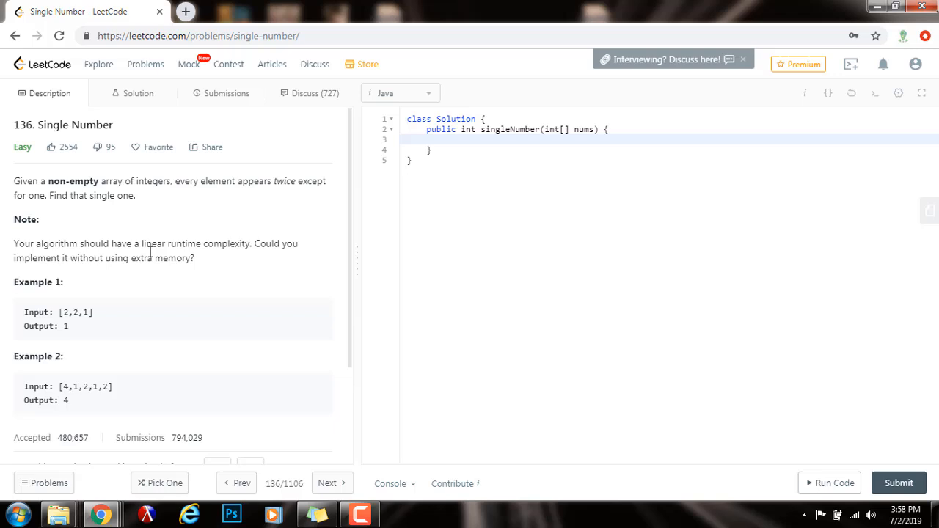
mouse_move(155, 308)
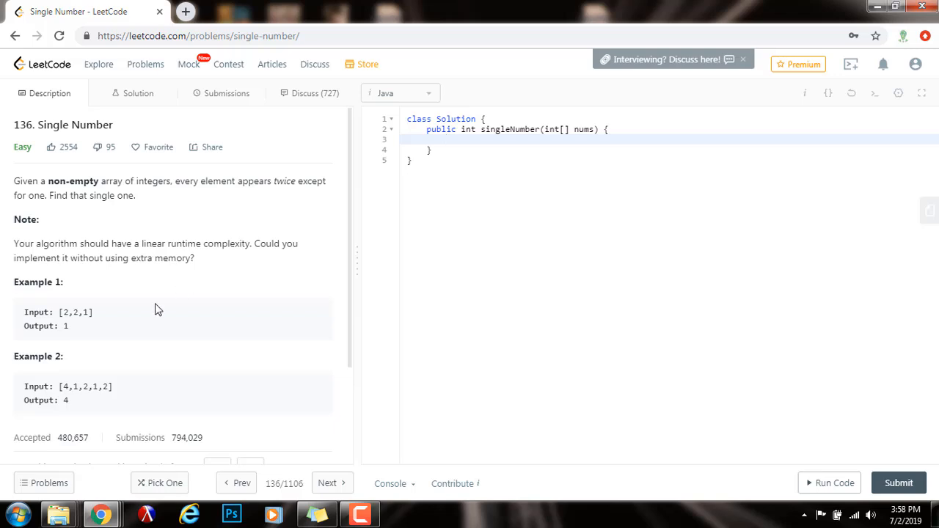
mouse_move(46, 311)
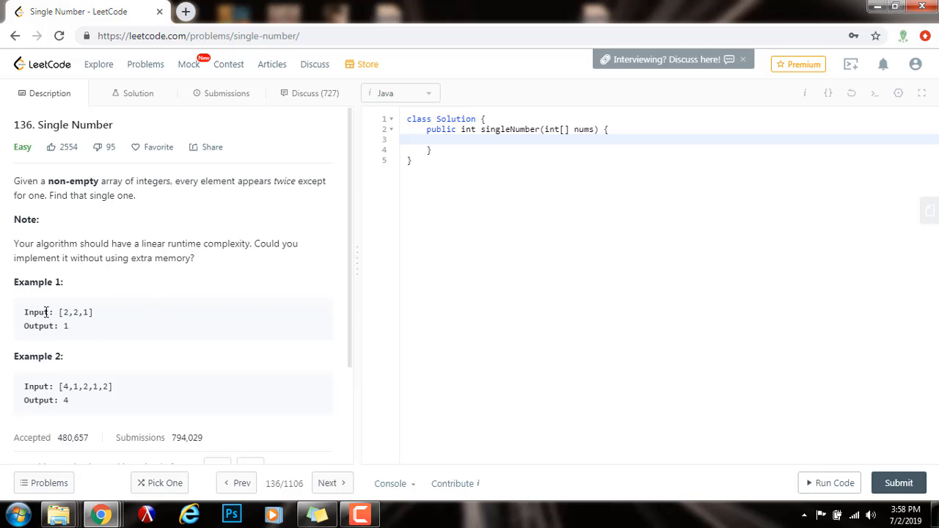
double_click(76, 311)
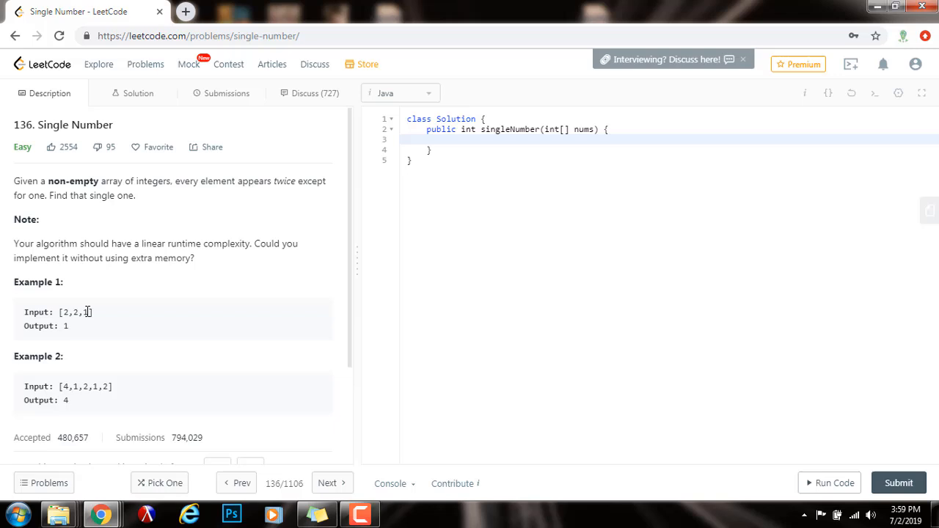
mouse_move(106, 317)
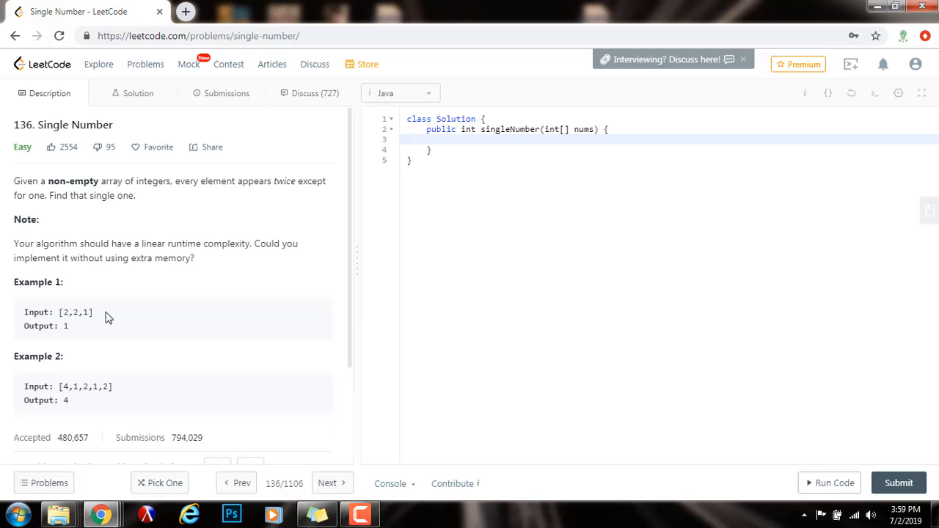
mouse_move(50, 399)
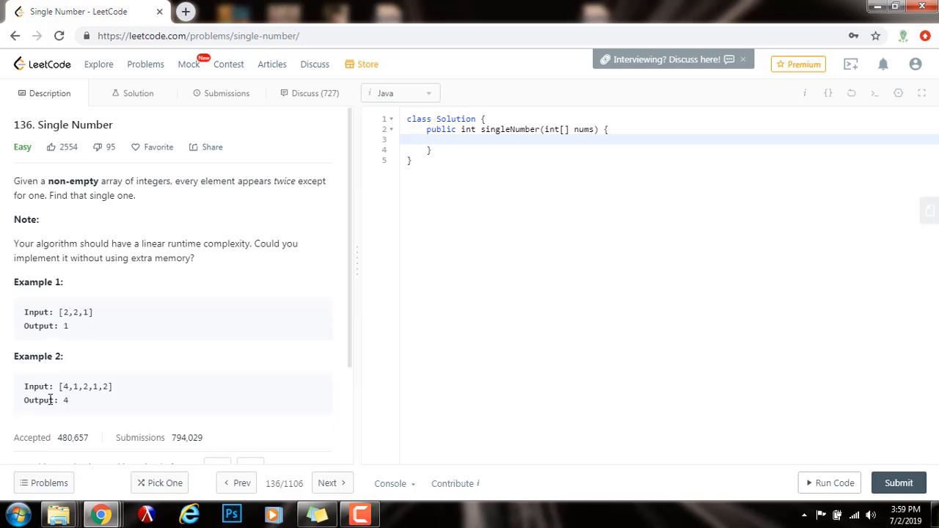
mouse_move(64, 399)
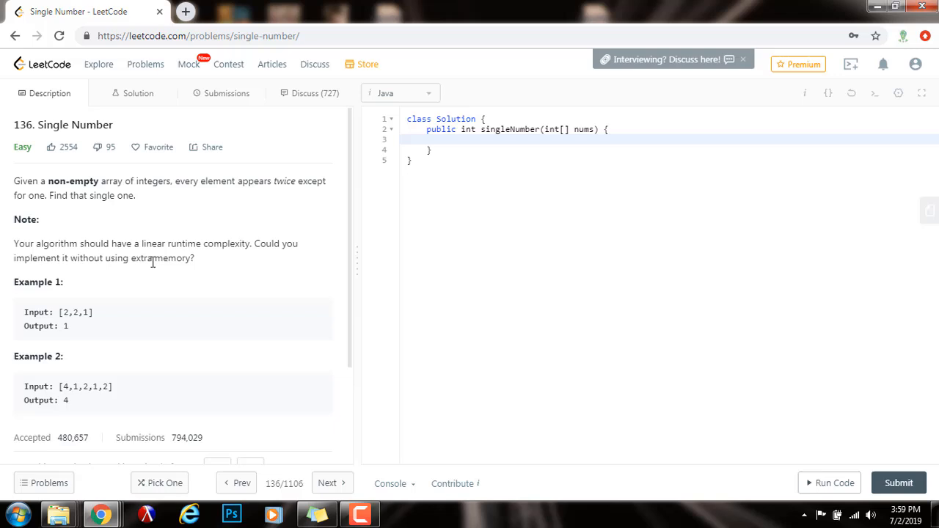
mouse_move(45, 226)
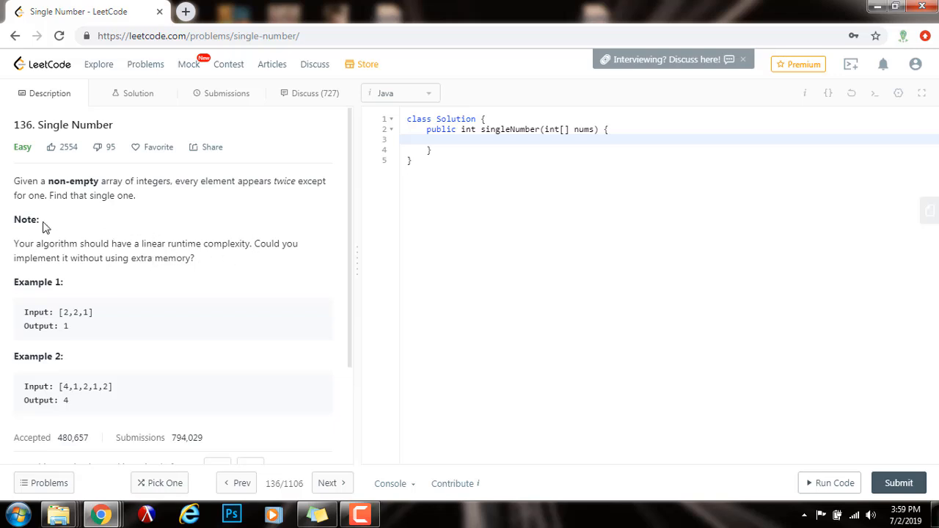
mouse_move(114, 252)
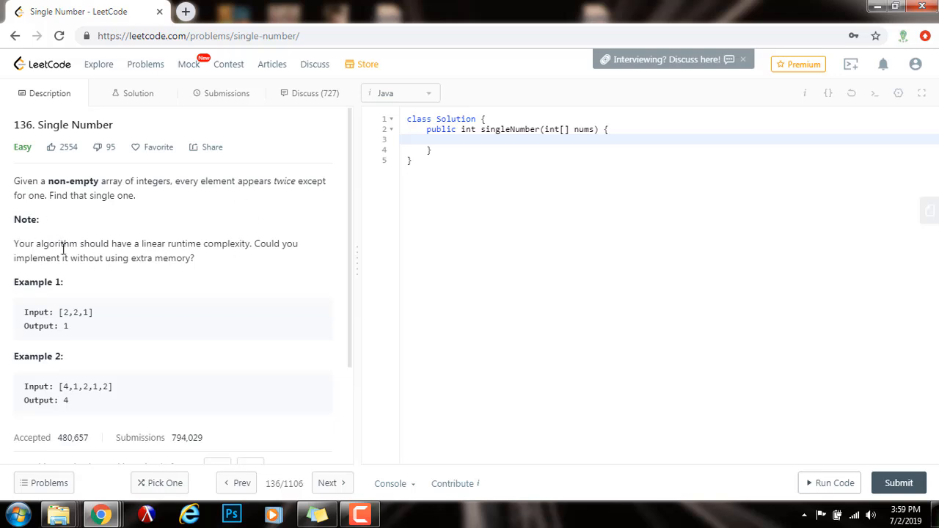
mouse_move(187, 198)
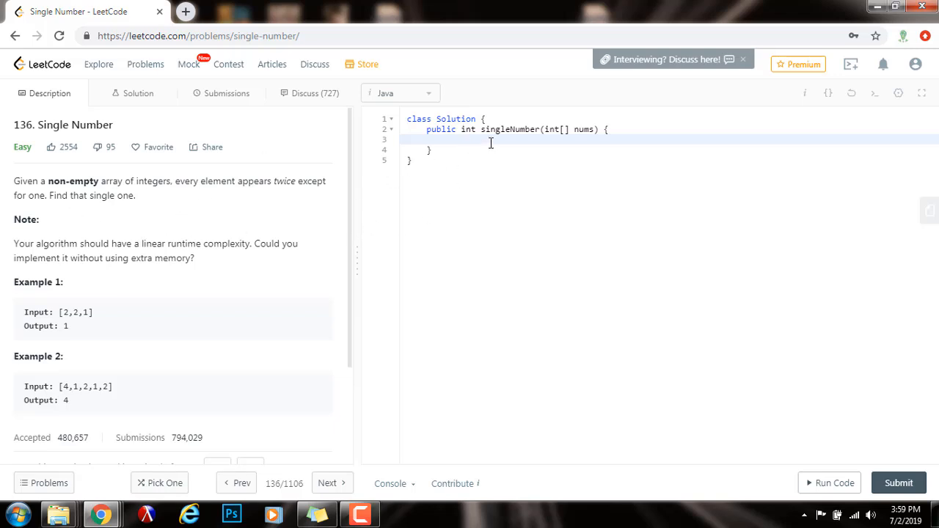
type("Set<Integer>")
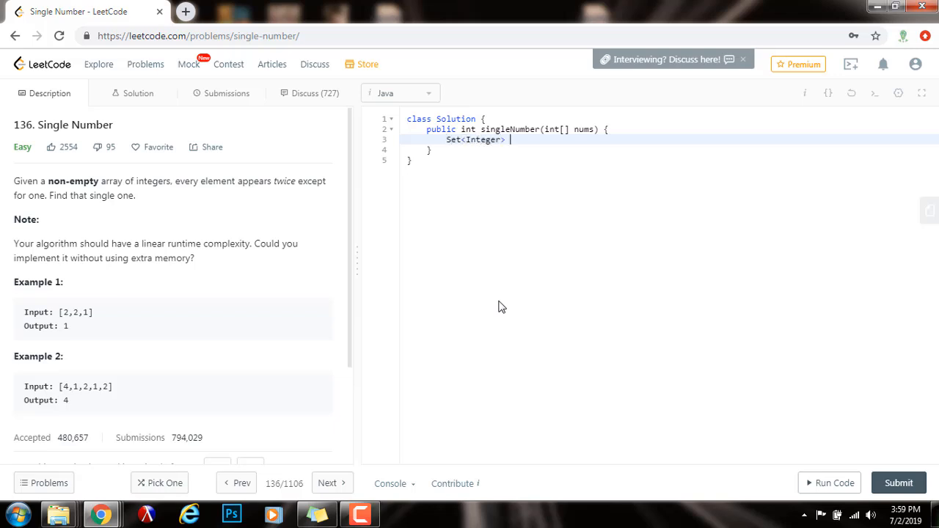
type("set = new")
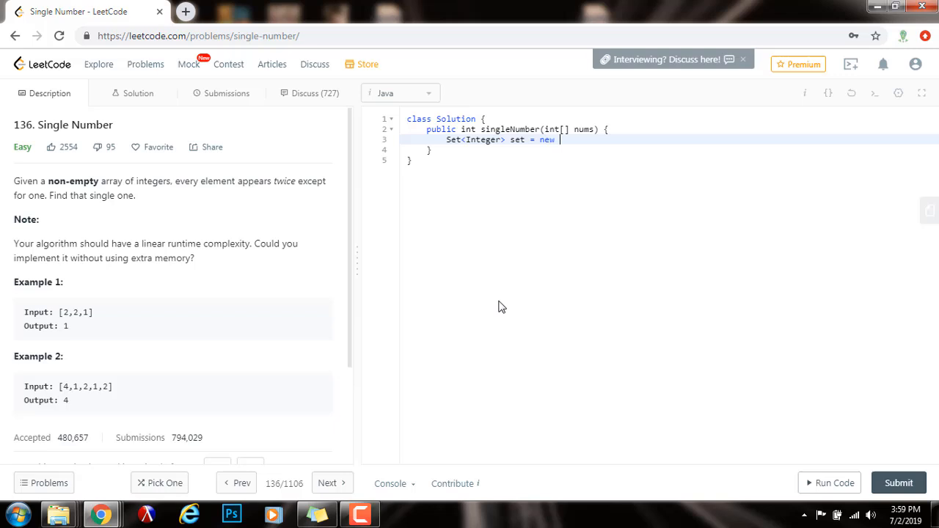
type("HashSet<>();")
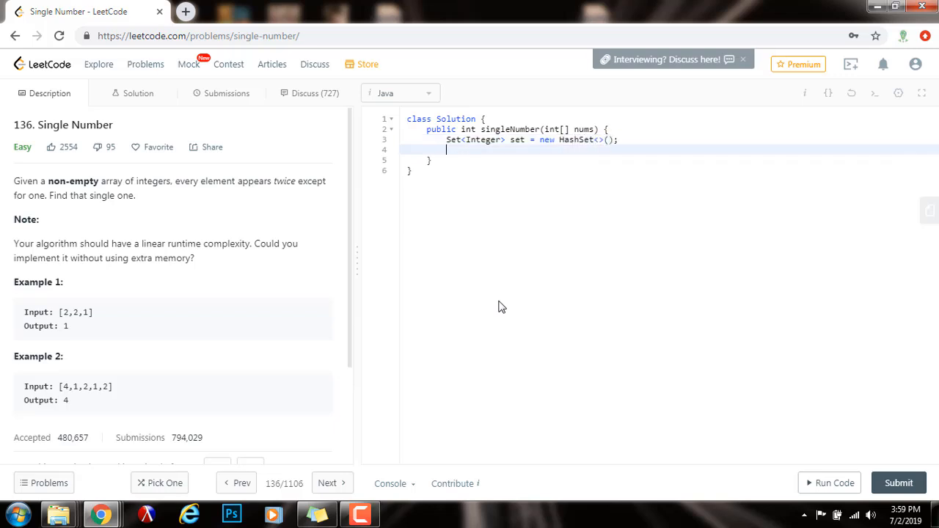
Loop over nums with if (!set.add(num)) set.remove(num) as the body.
type("for (int num :")
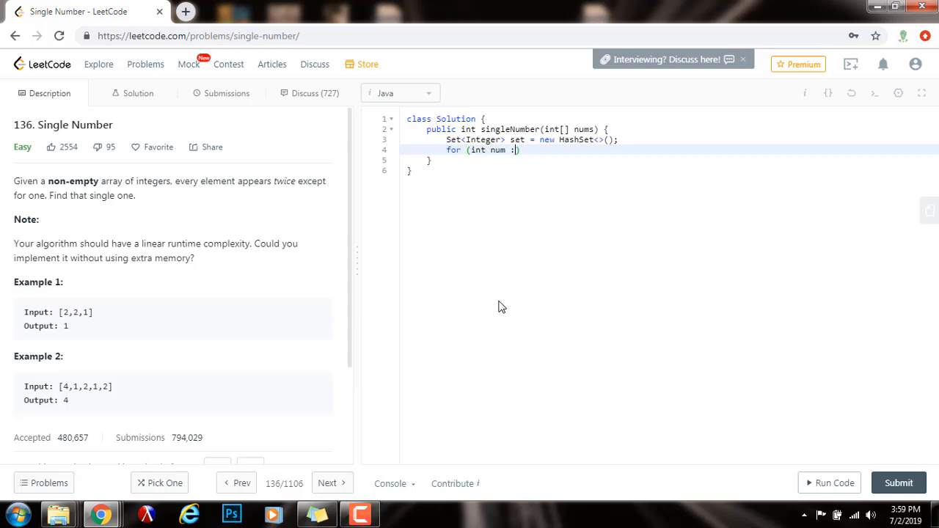
type("nums")
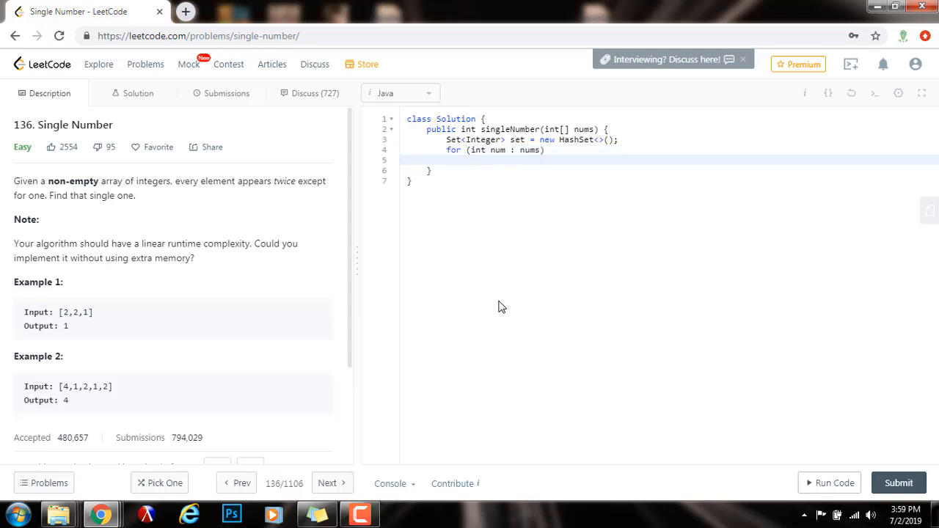
type("if (")
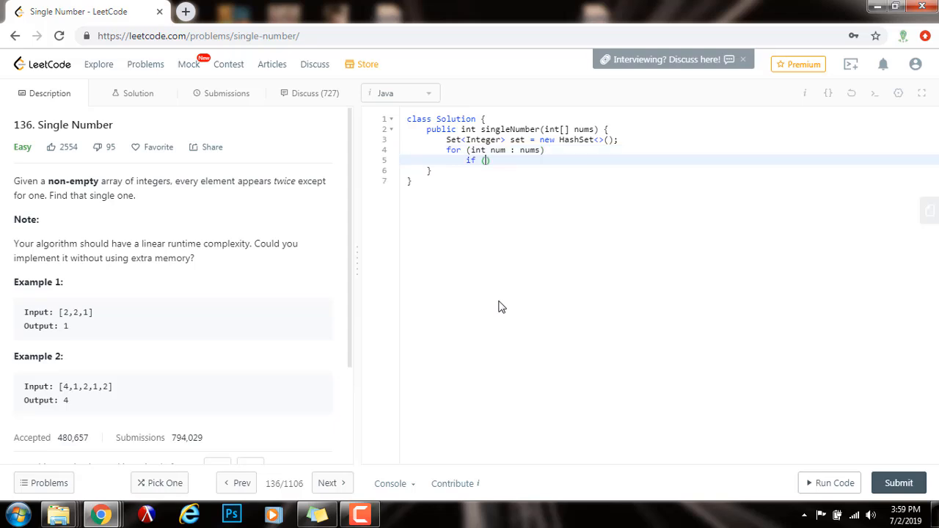
type("!")
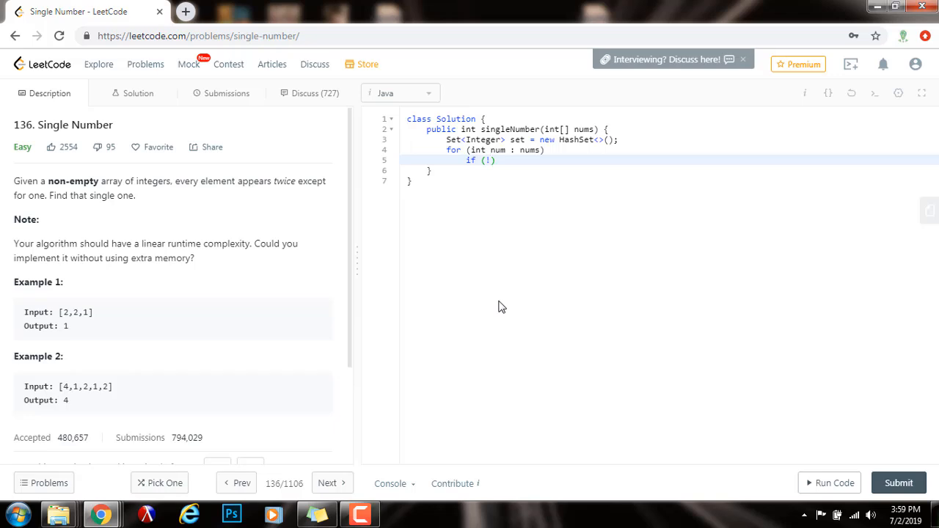
type("set.add()")
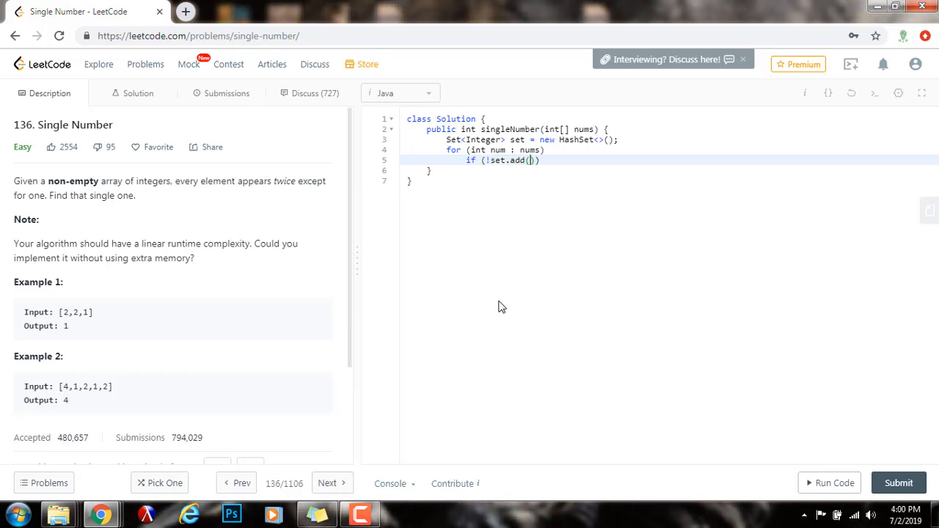
type("num")
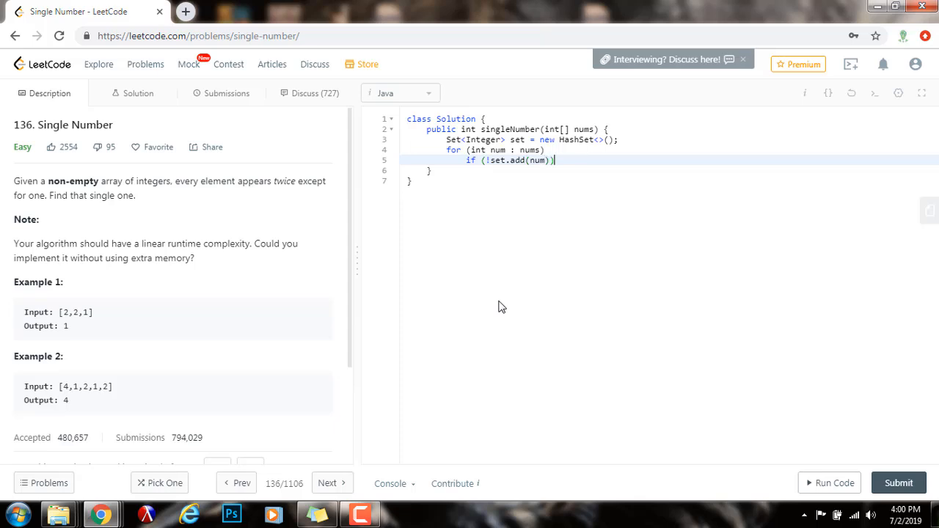
type("set.rem")
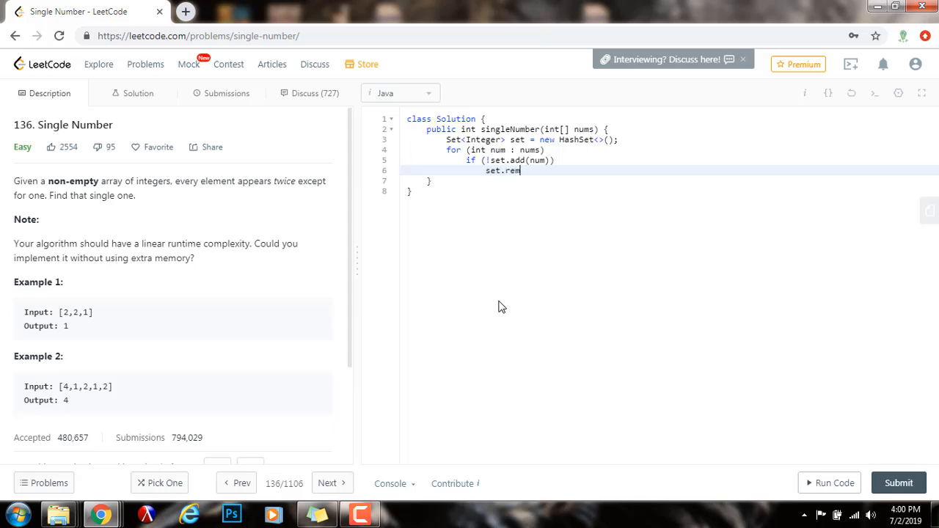
type("ove(num);")
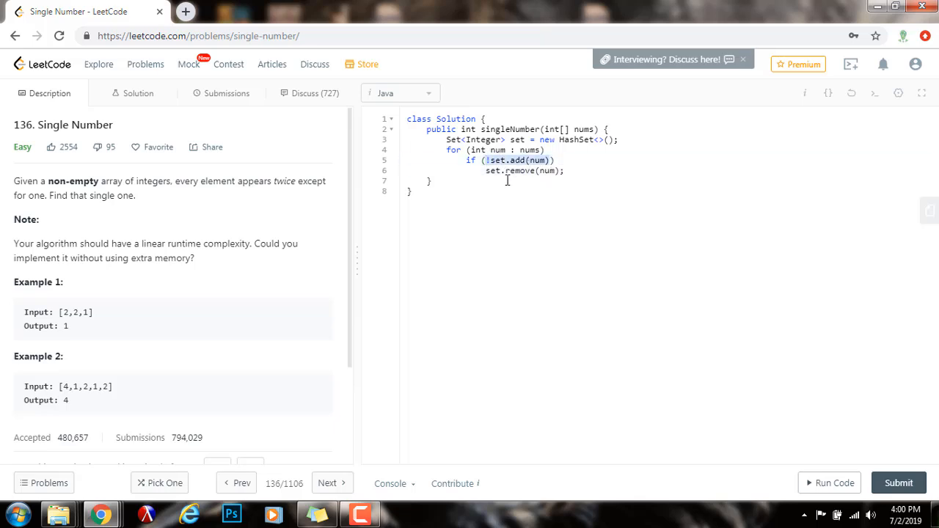
Adjust the ! negation in the if condition and leave a new line after the loop.
left_click(481, 160)
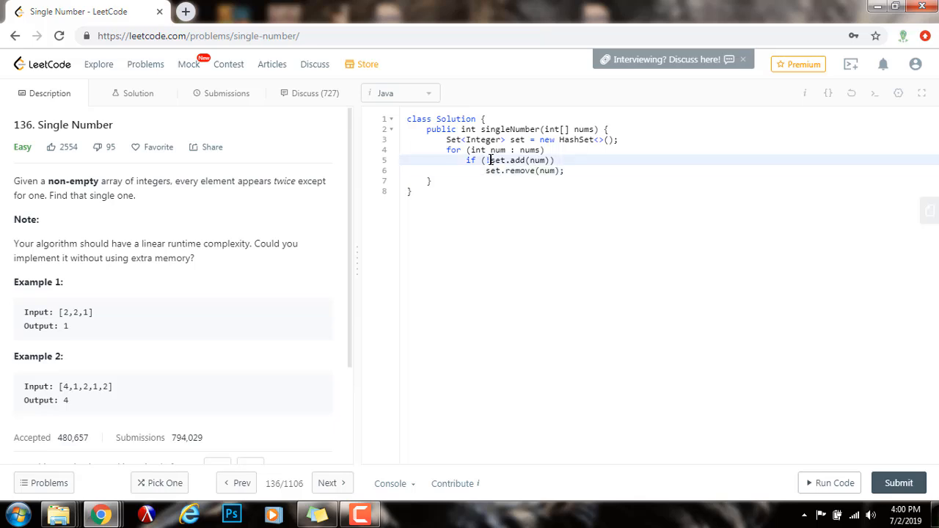
type("!")
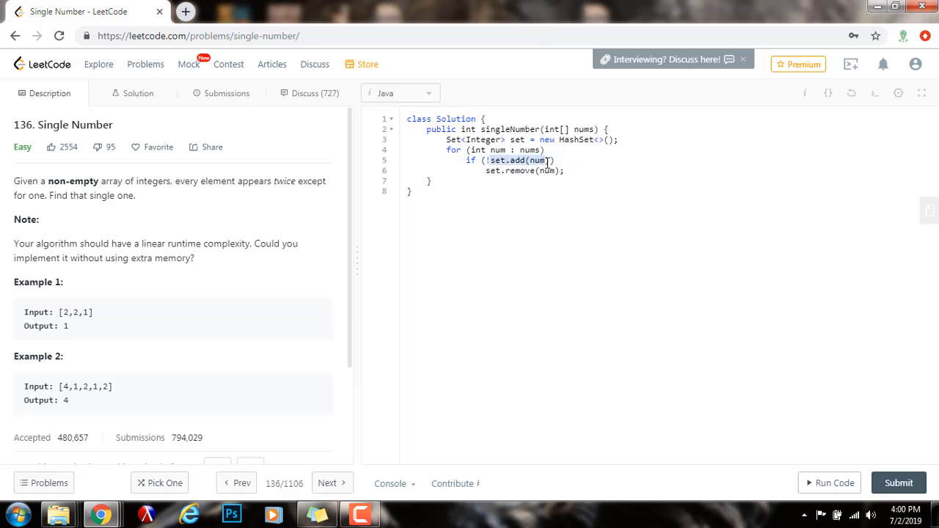
left_click(540, 160)
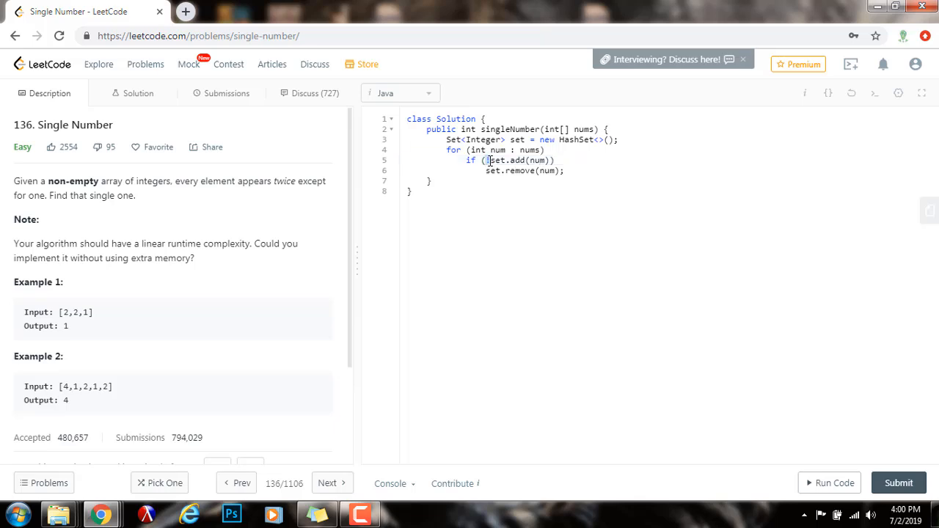
type("!")
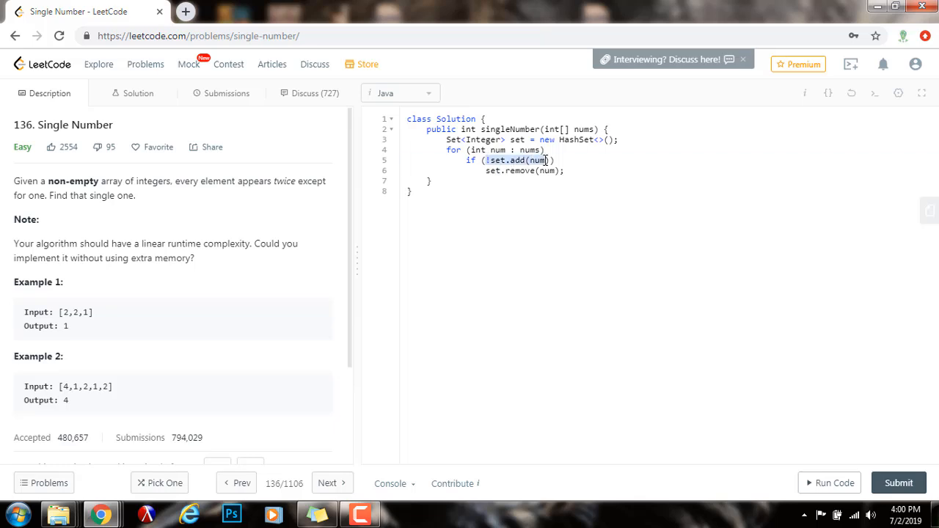
left_click(536, 160)
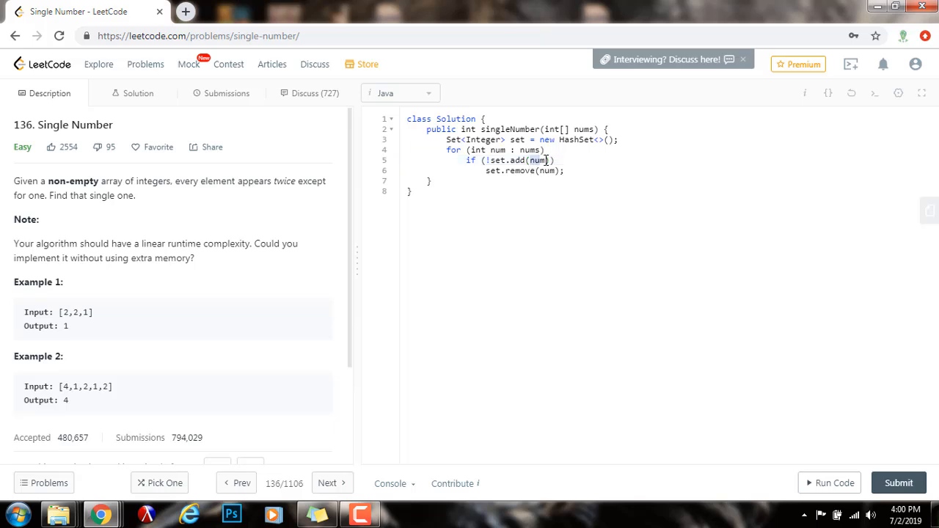
double_click(513, 160)
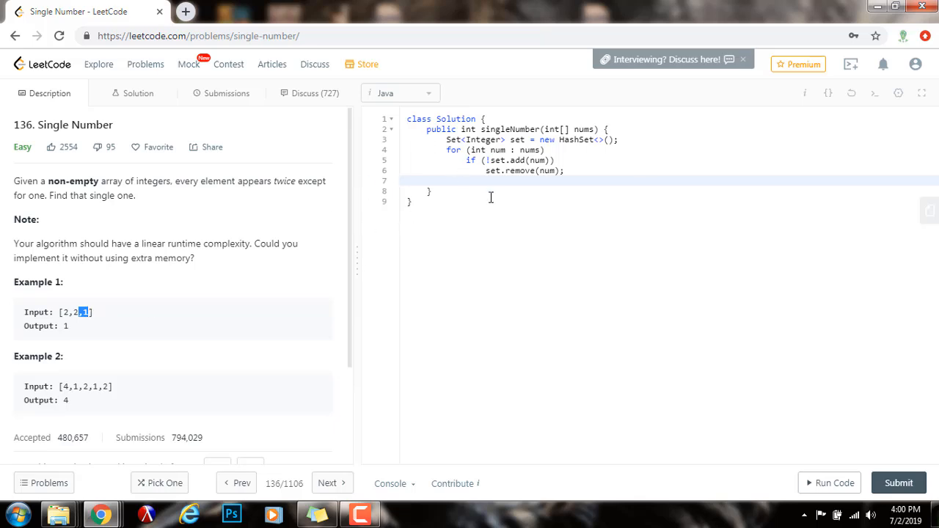
Write return set.iterator().next(); as the method's final statement.
type("return")
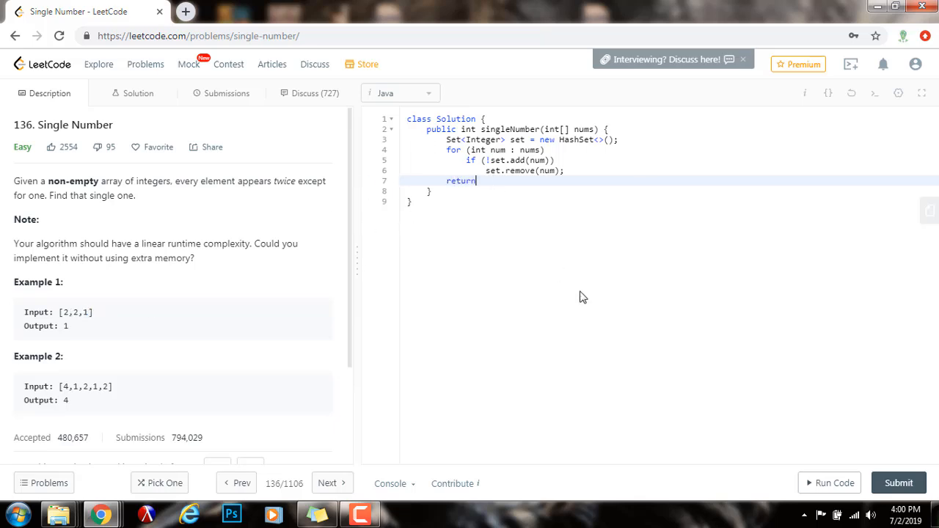
type("set.i")
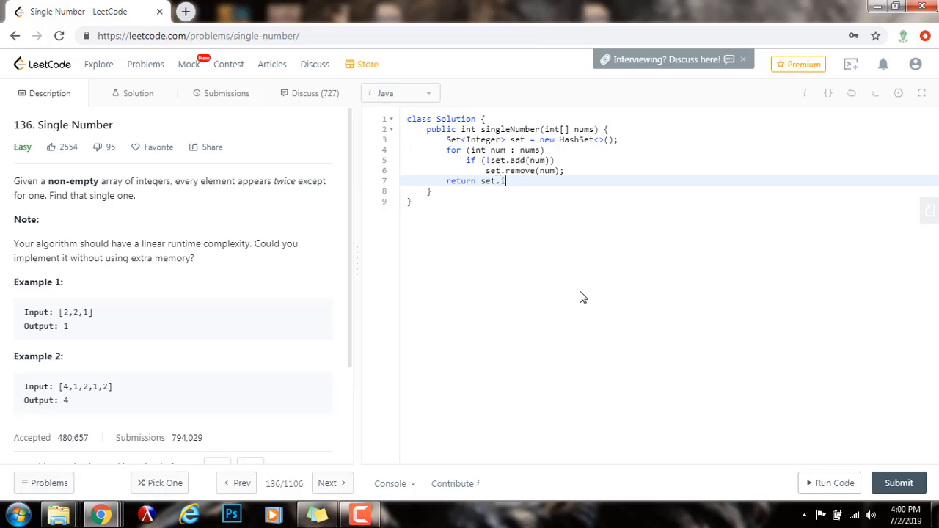
type("terator().e")
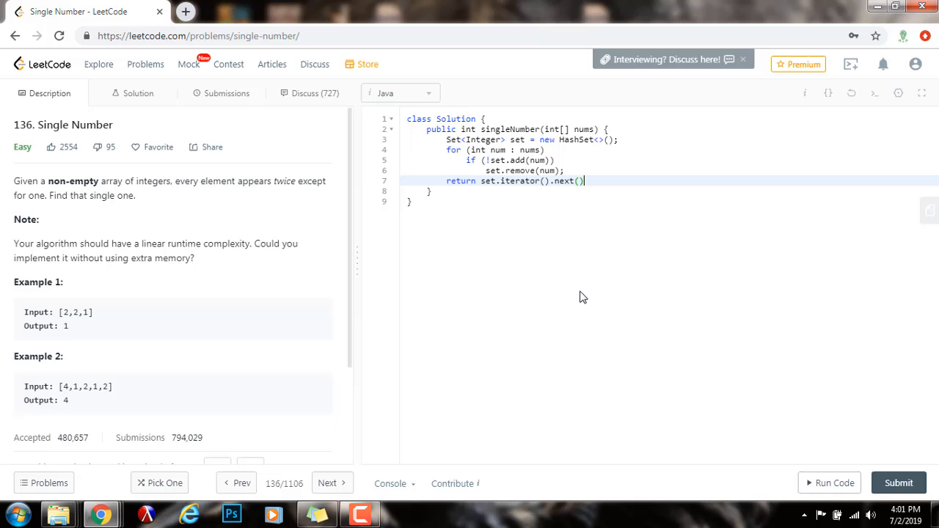
type(";")
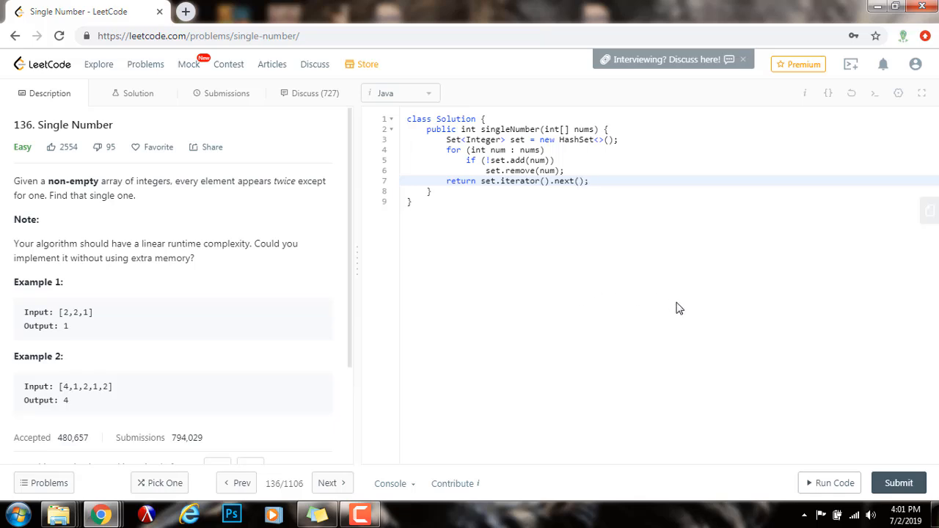
Run the set-based solution on the sample, submit it for a 6 ms accepted result, and return to the description.
left_click(829, 483)
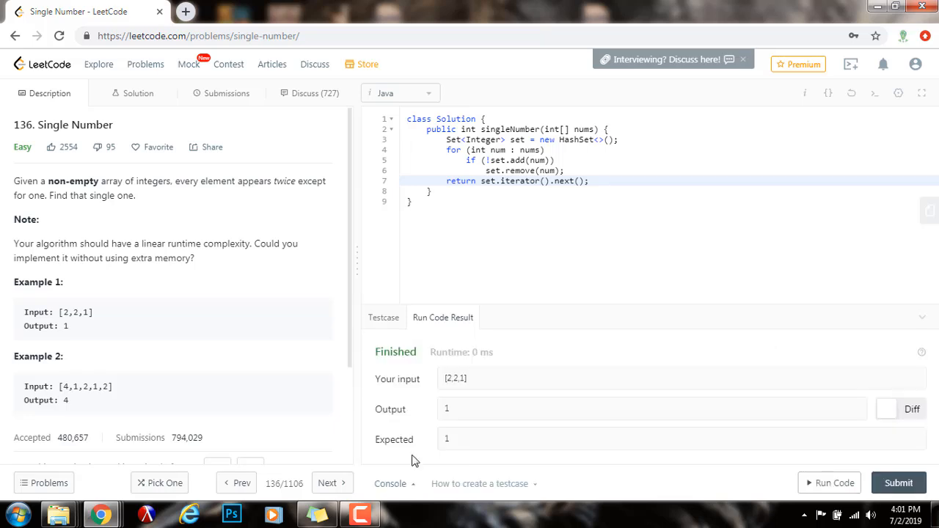
left_click(898, 483)
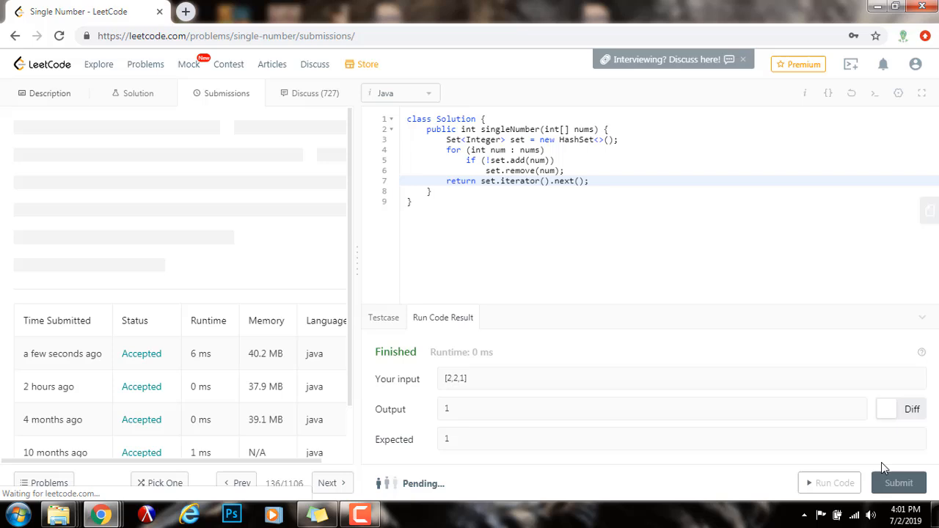
left_click(898, 482)
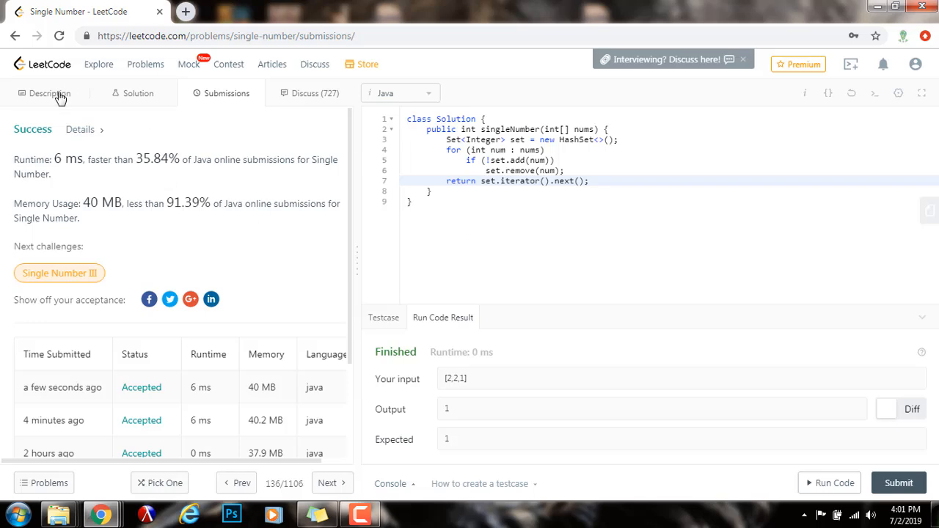
left_click(49, 94)
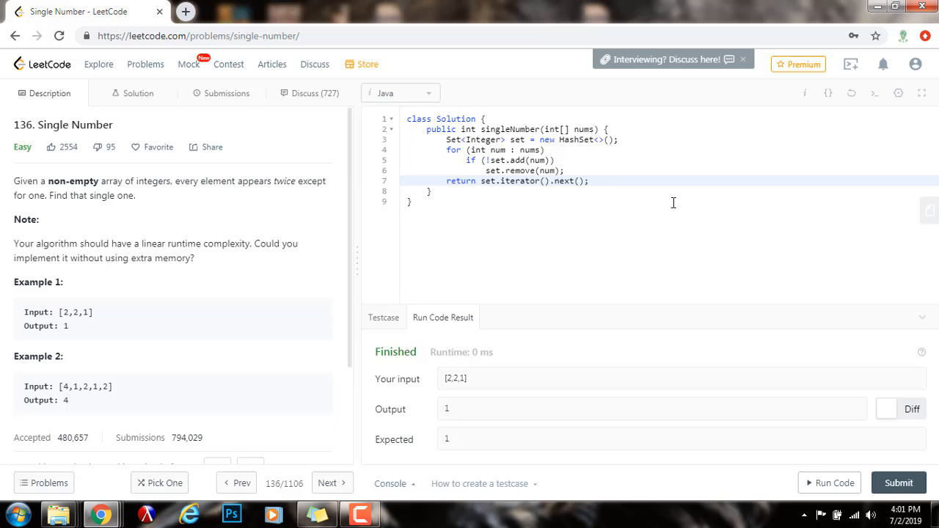
mouse_move(578, 167)
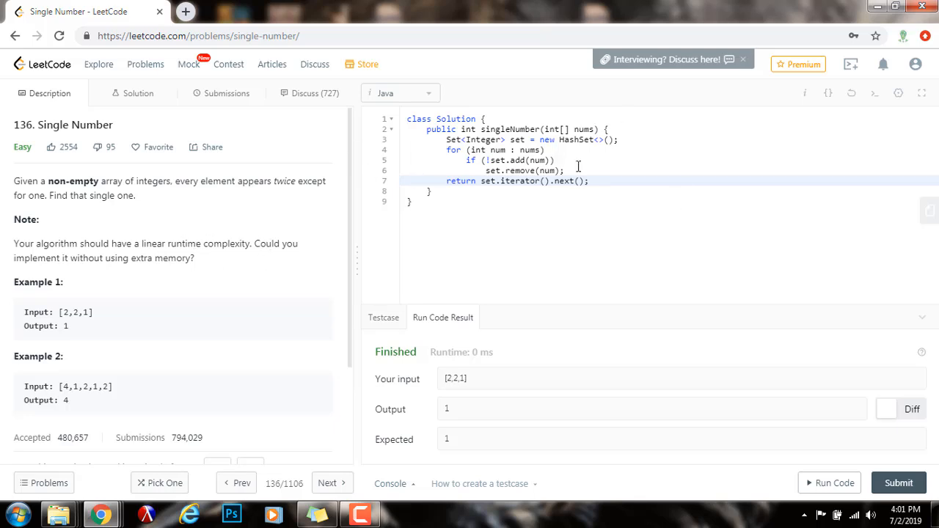
mouse_move(458, 156)
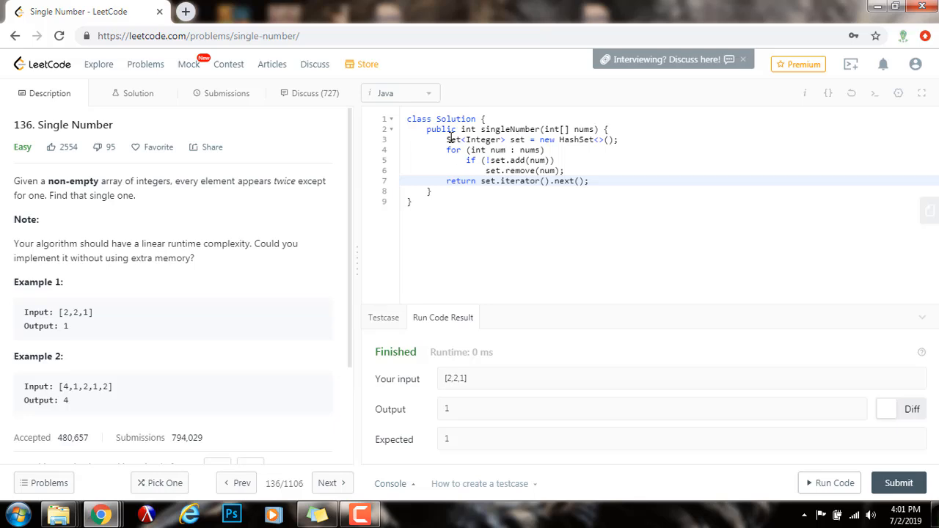
mouse_move(208, 242)
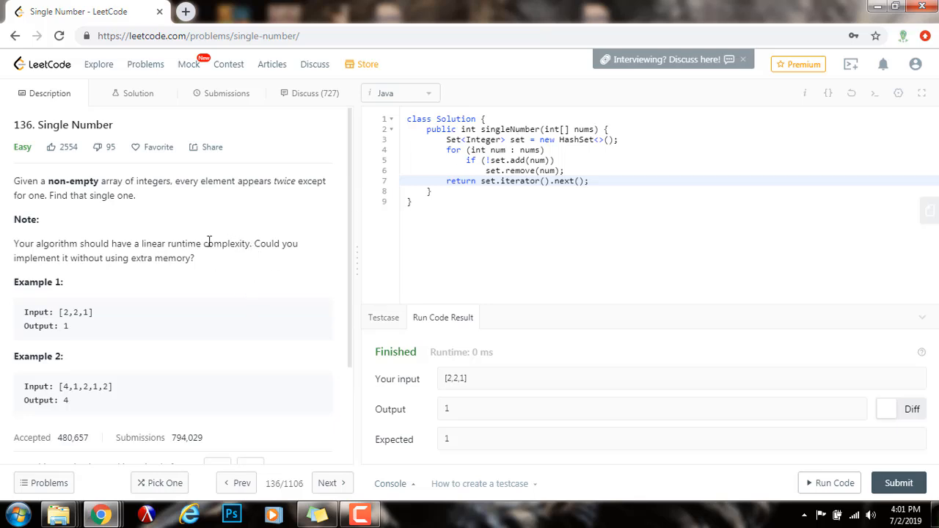
mouse_move(214, 264)
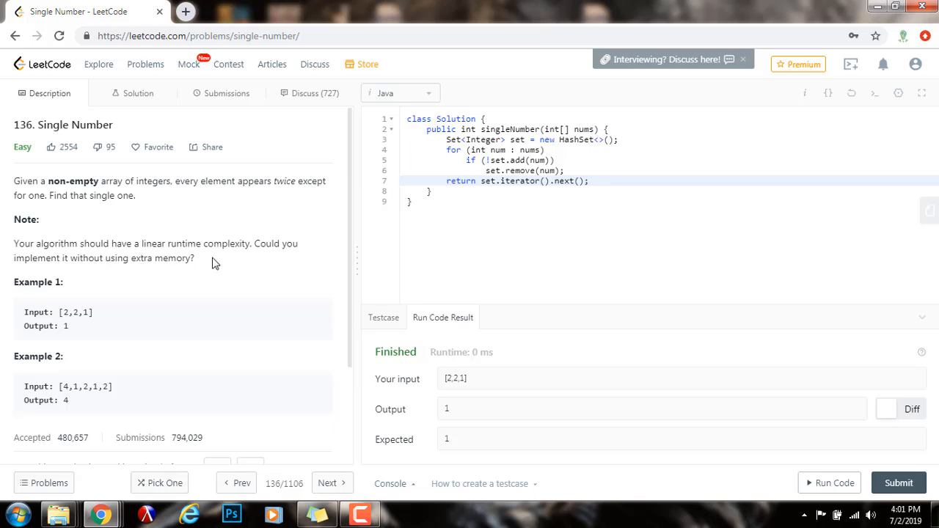
mouse_move(377, 257)
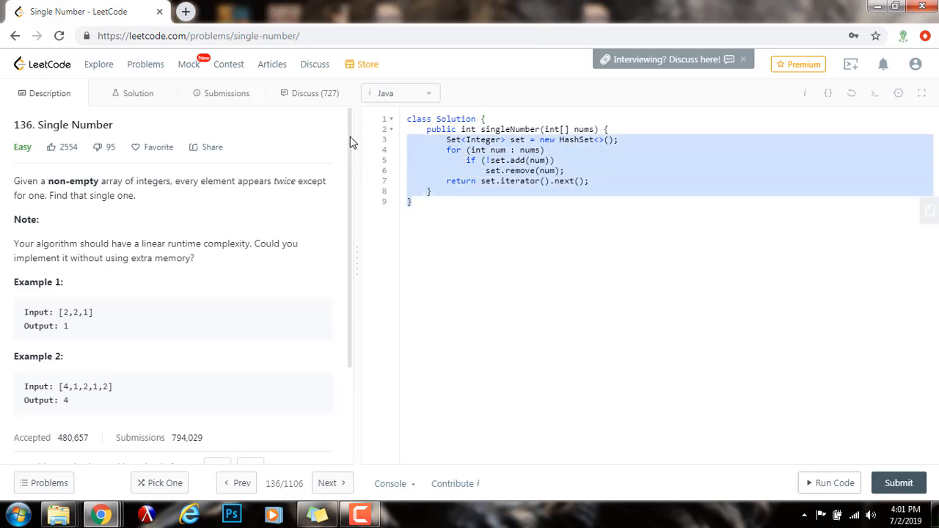
left_click(411, 201)
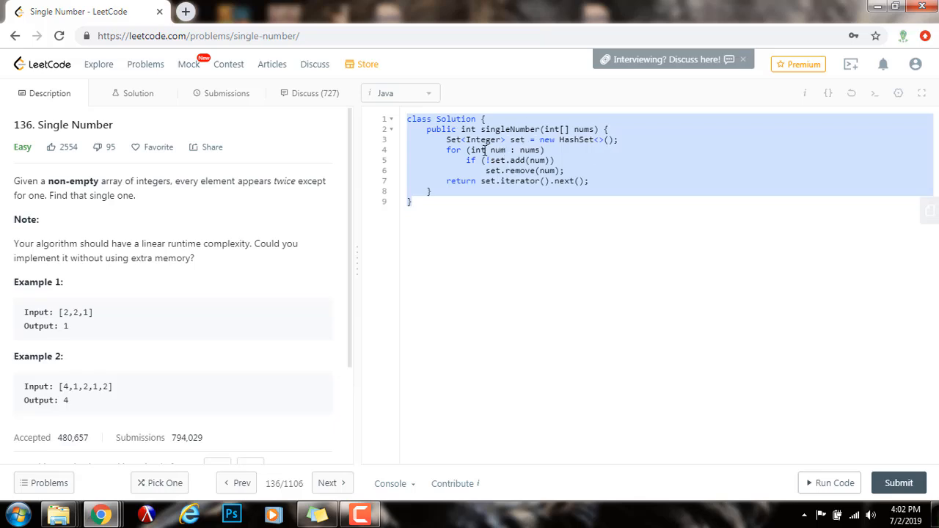
left_click(497, 150)
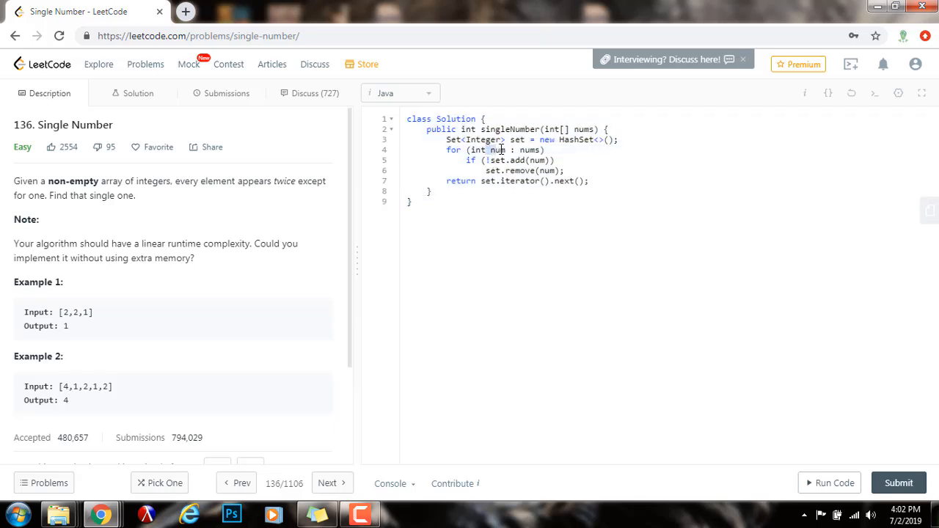
left_click(428, 191)
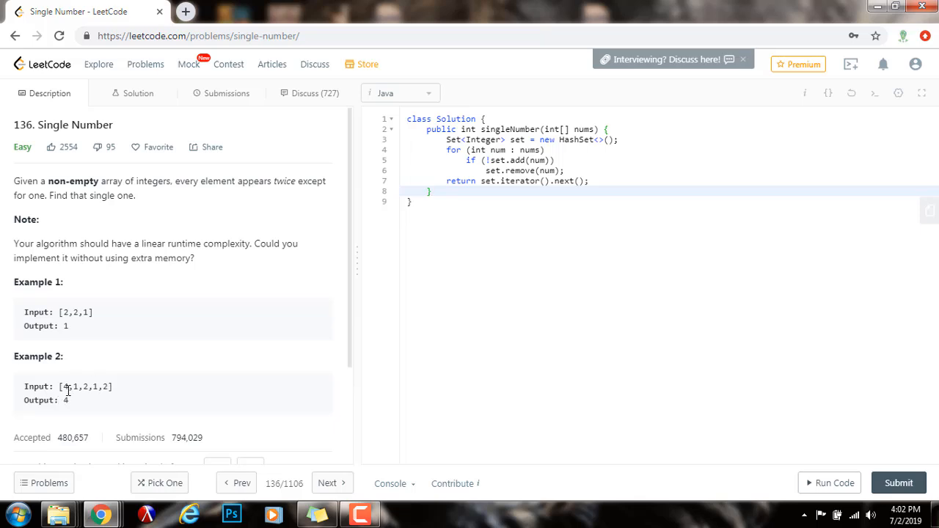
double_click(85, 387)
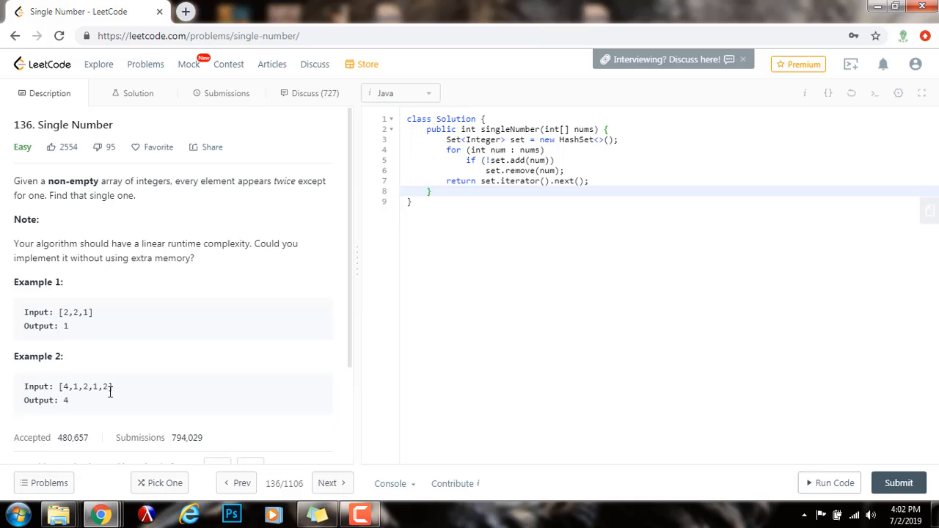
mouse_move(88, 396)
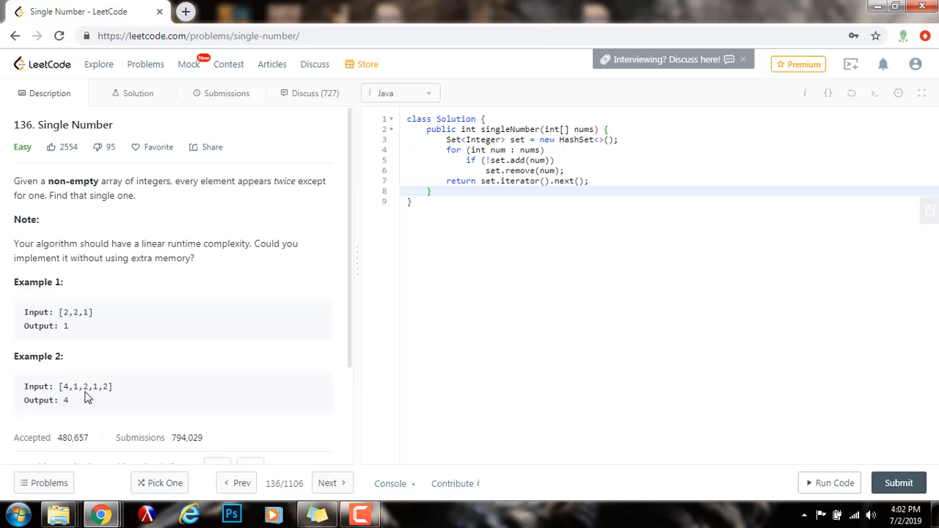
mouse_move(277, 200)
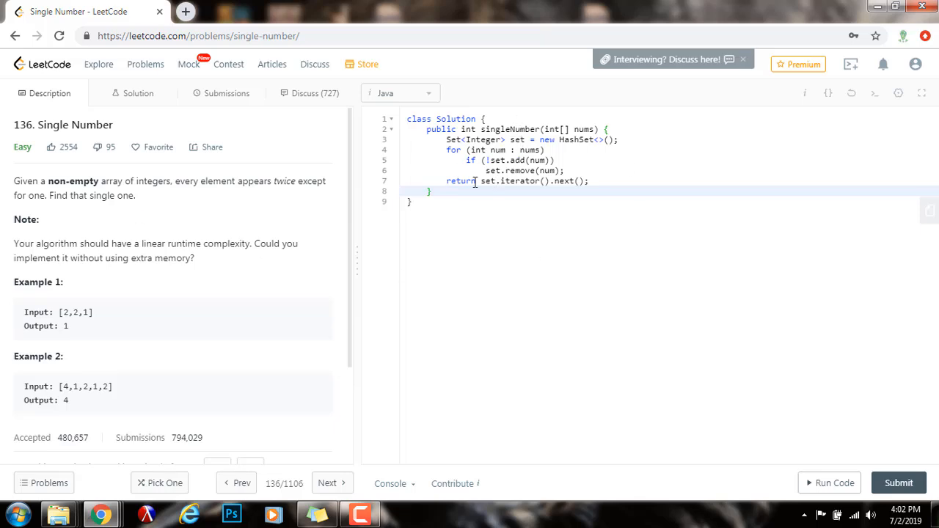
Reset the editor to the default Java Solution template, confirming the discard.
left_click(851, 94)
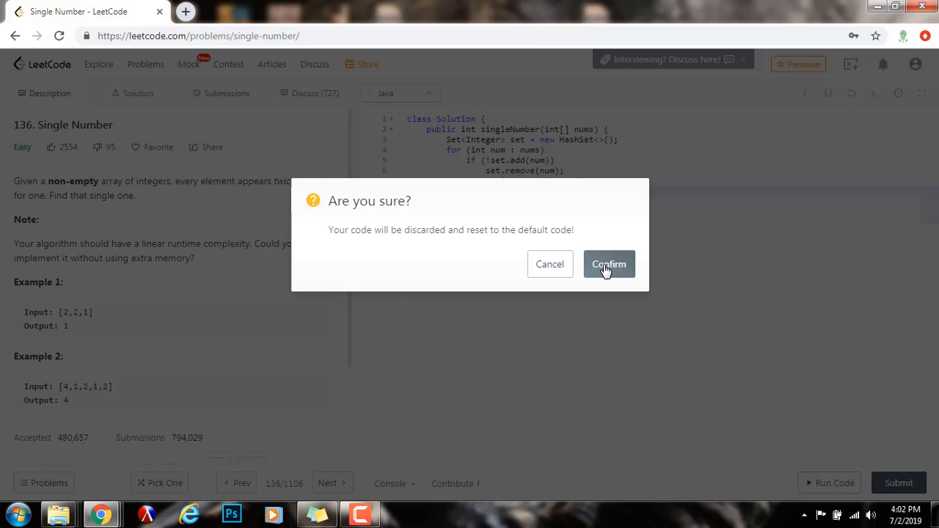
left_click(609, 264)
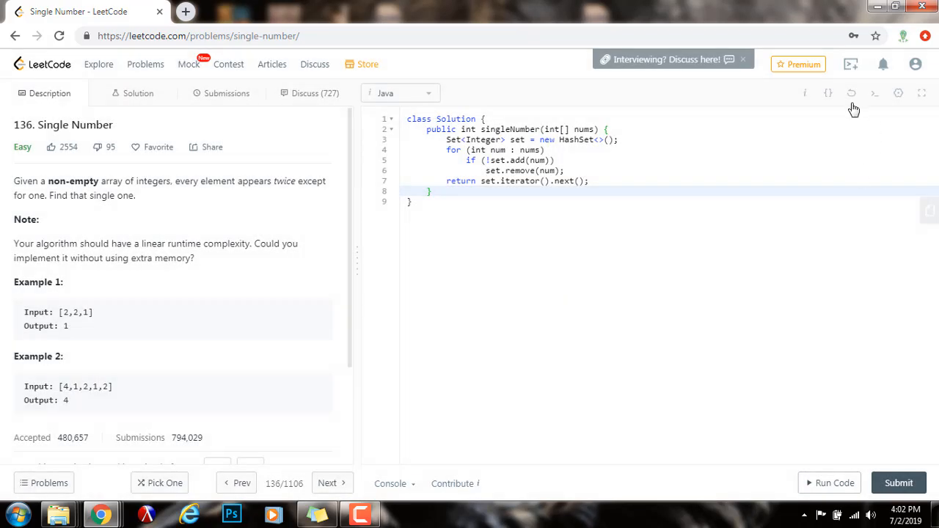
left_click(851, 94)
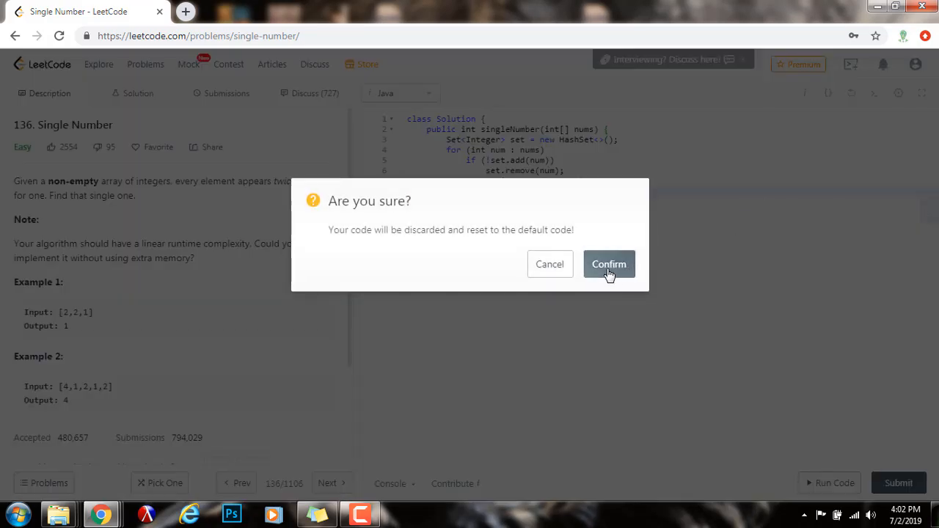
left_click(609, 264)
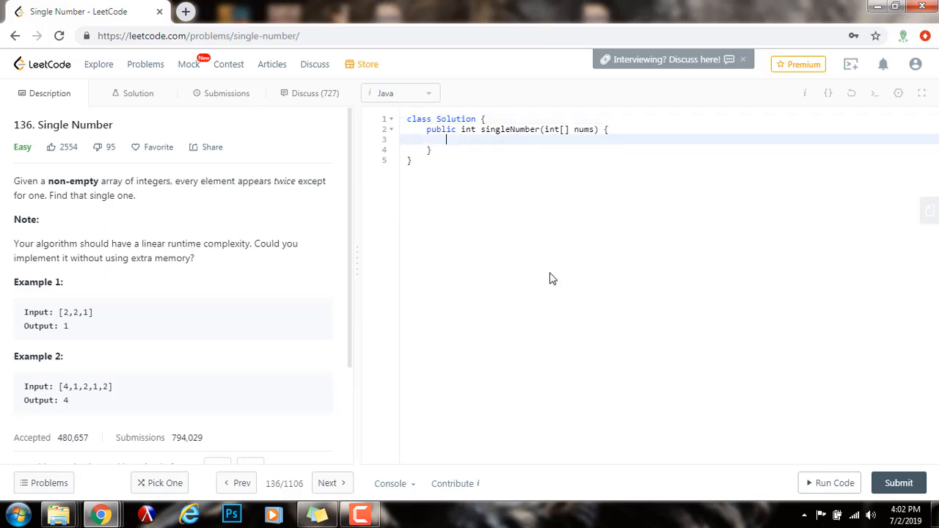
Write int res = 0; for (int num : nums) res ^= num; return res; in the method.
type("int res = 0;")
type("fo")
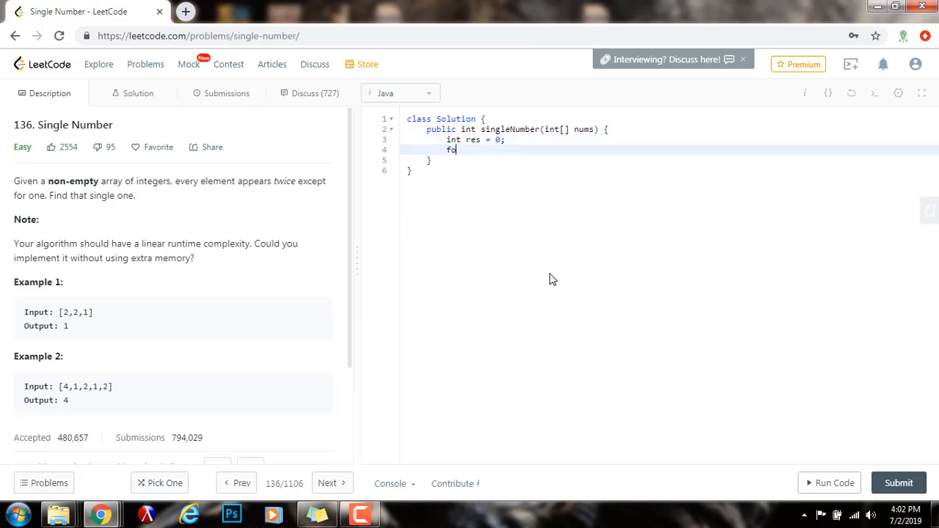
type("r (int num )")
type("res")
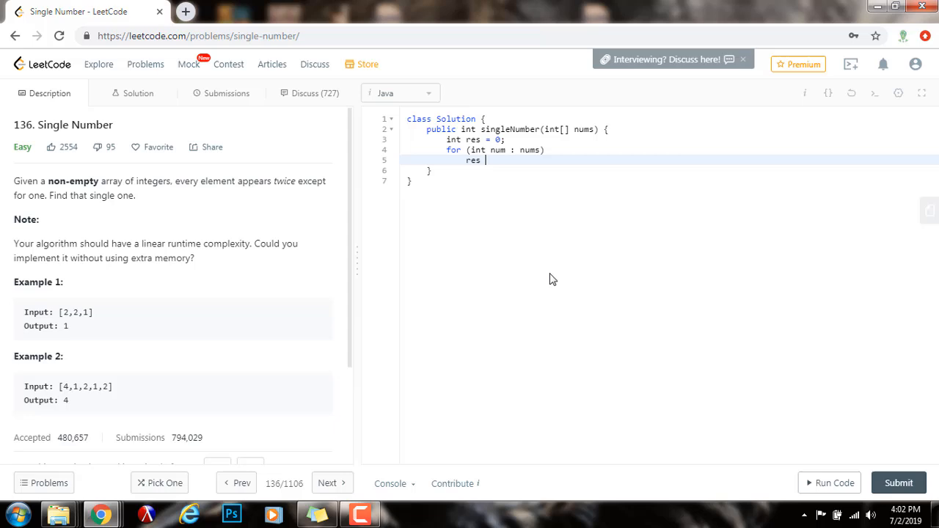
type("^=")
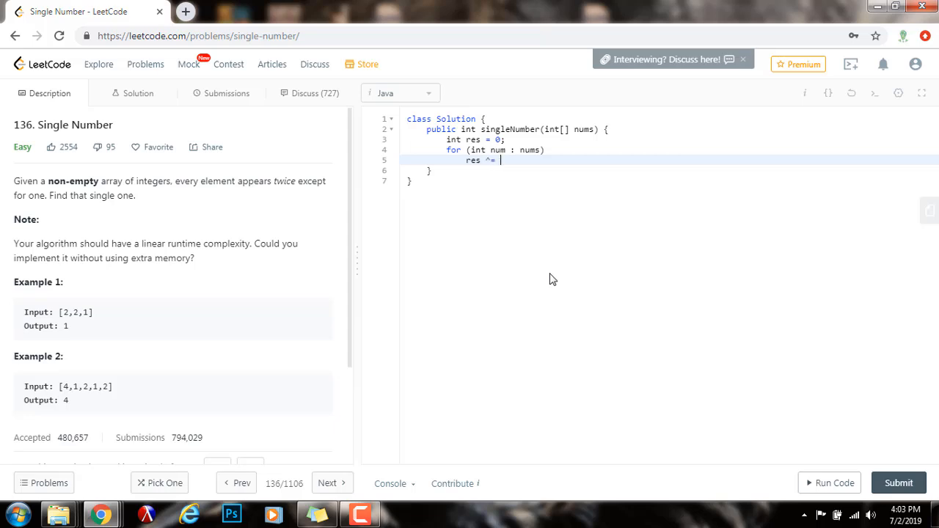
type("num;")
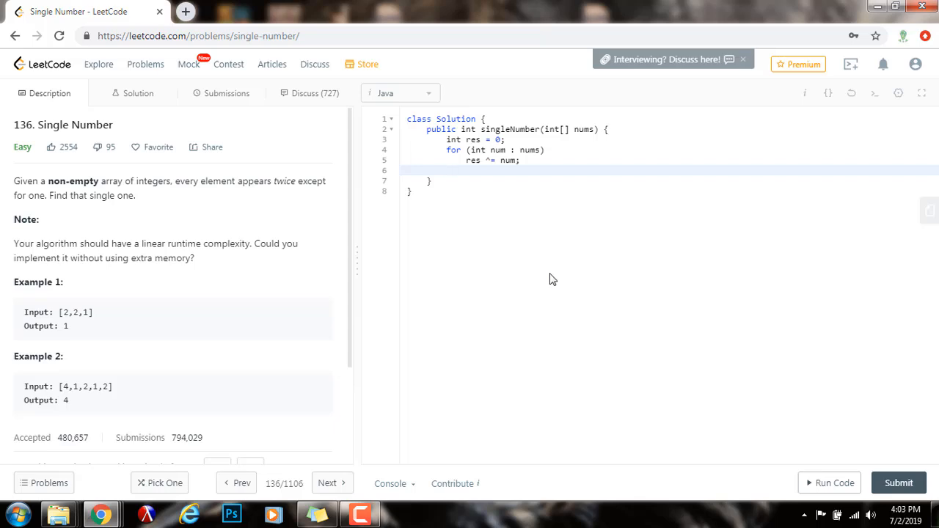
type("return res;")
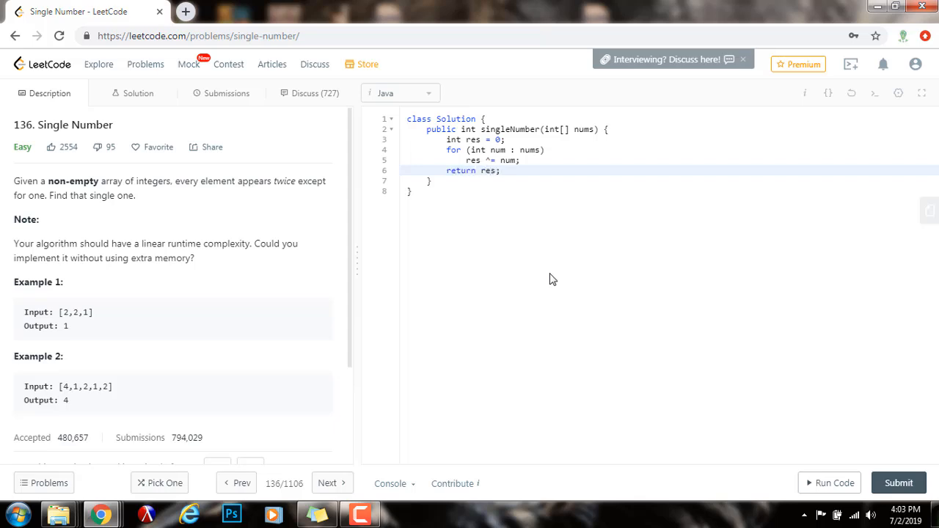
Highlight every use of res and the sample value in the description to review the code.
double_click(472, 139)
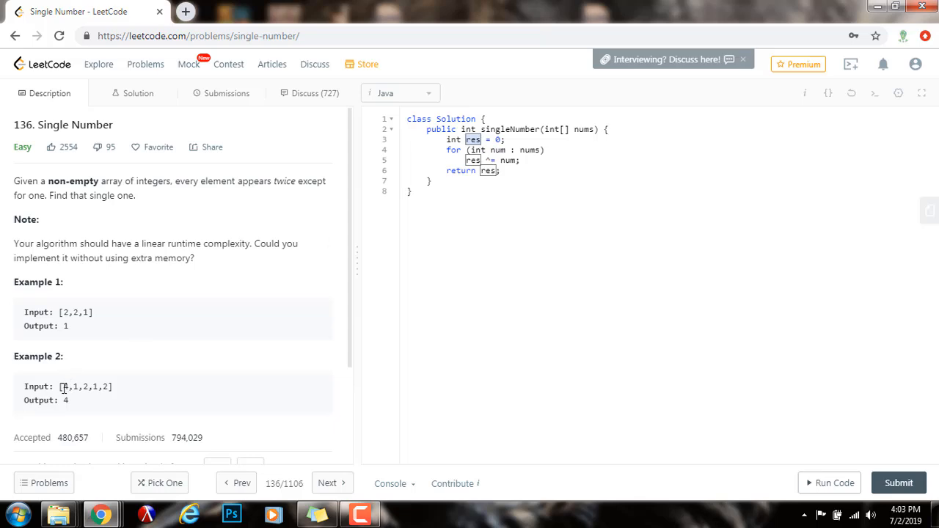
left_click_drag(72, 388, 109, 387)
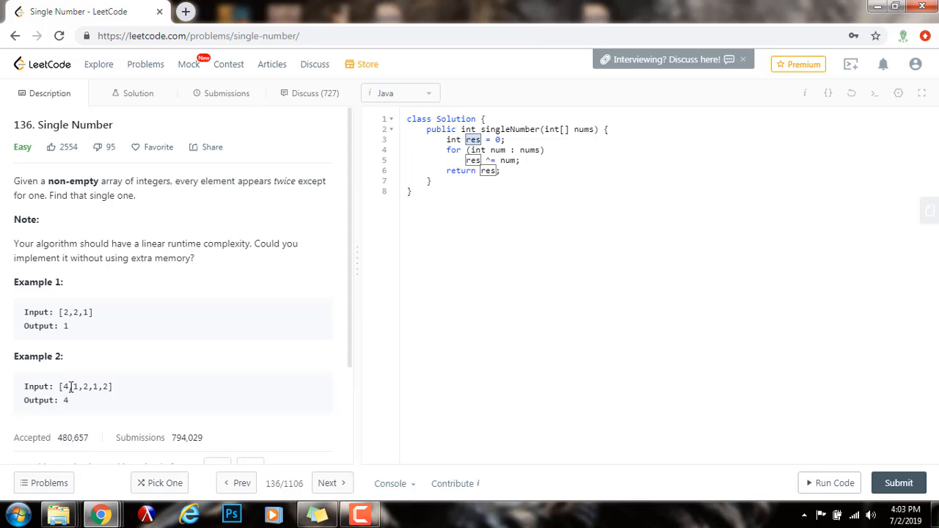
mouse_move(71, 389)
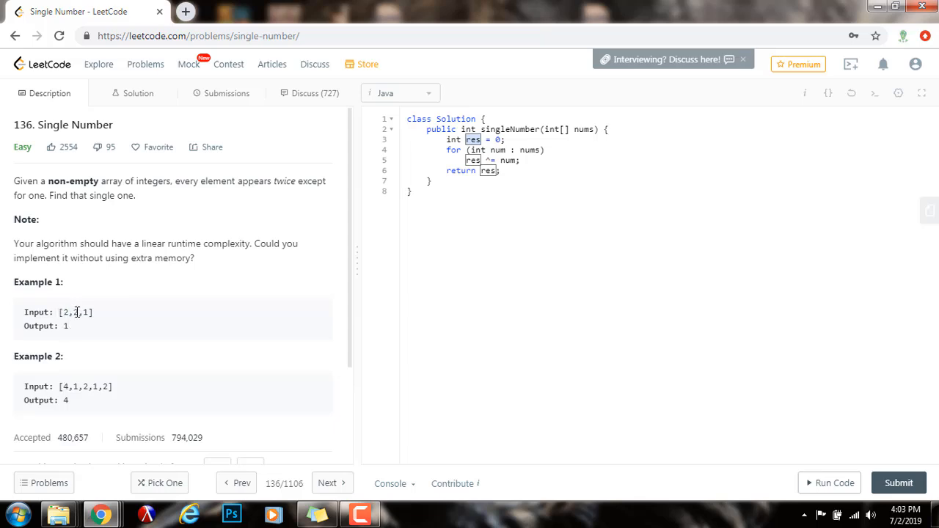
double_click(76, 311)
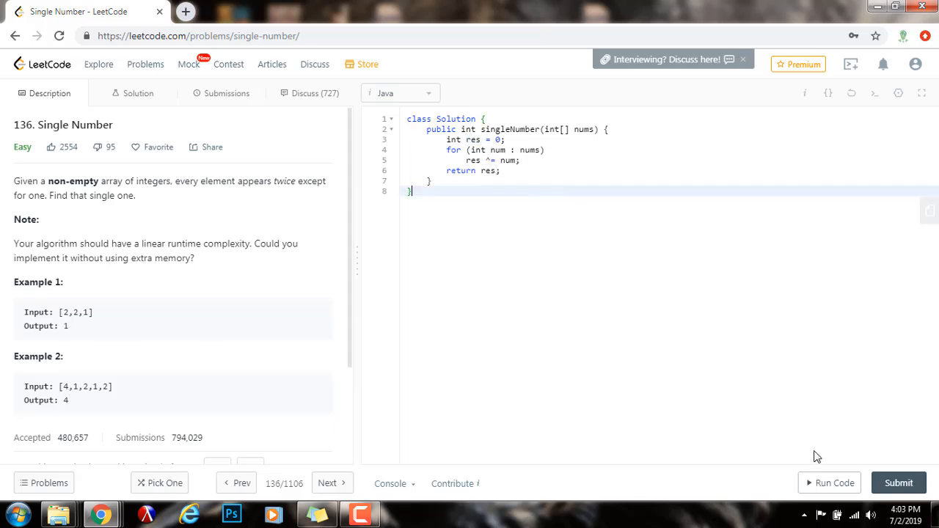
Run the XOR solution on [2,2,1], then submit it for a 0 ms accepted result.
left_click(829, 483)
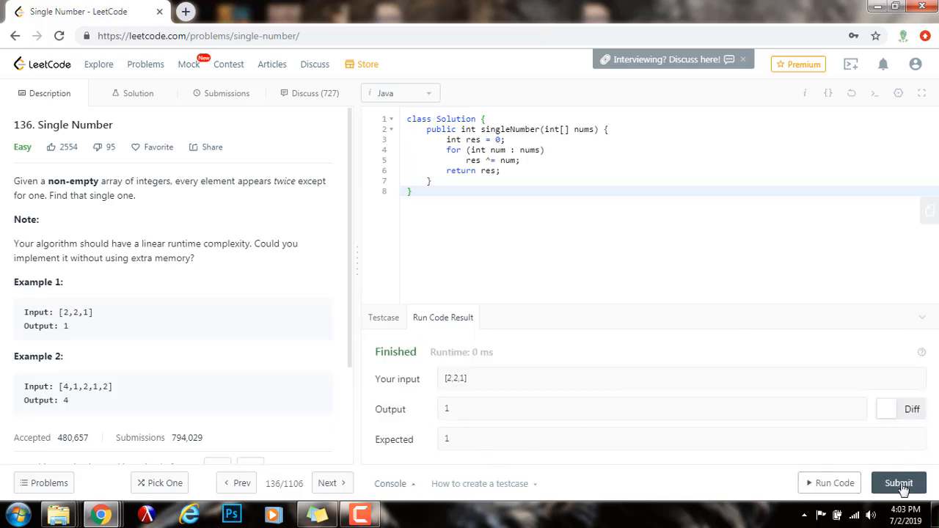
left_click(898, 483)
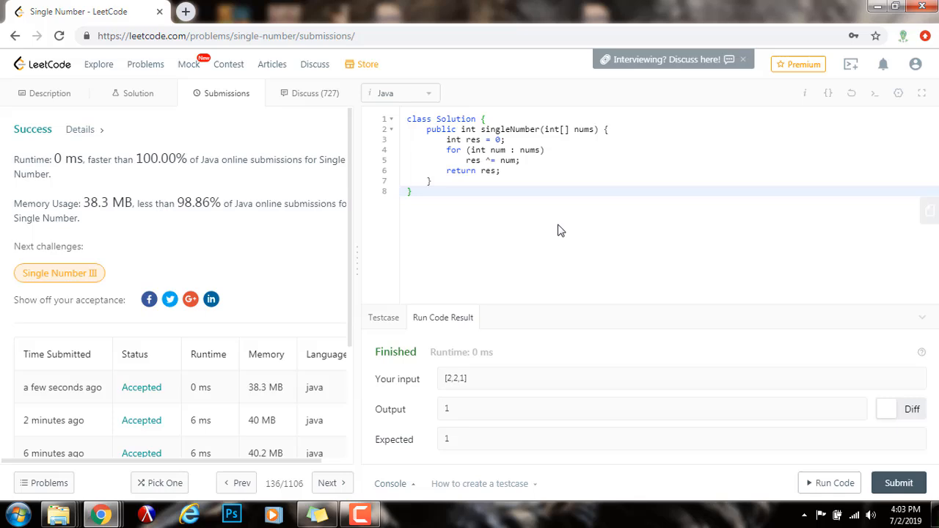
mouse_move(141, 188)
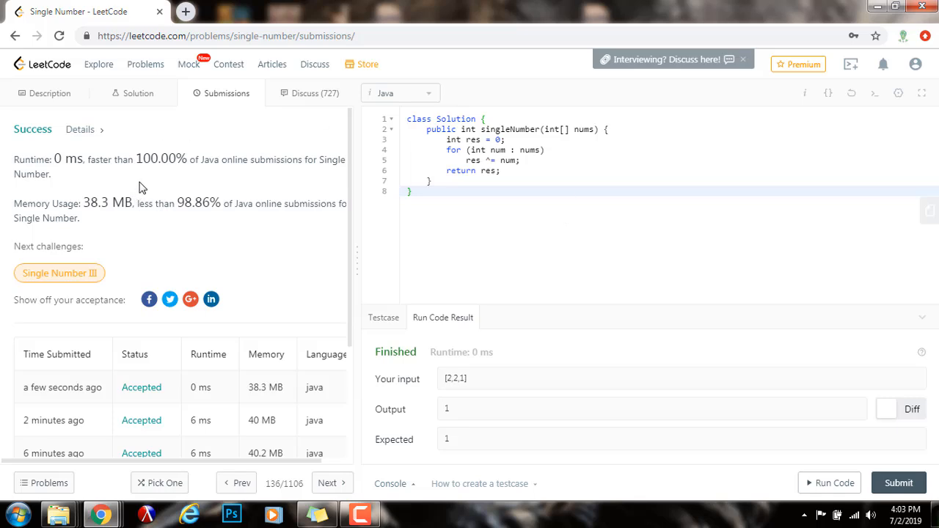
mouse_move(516, 212)
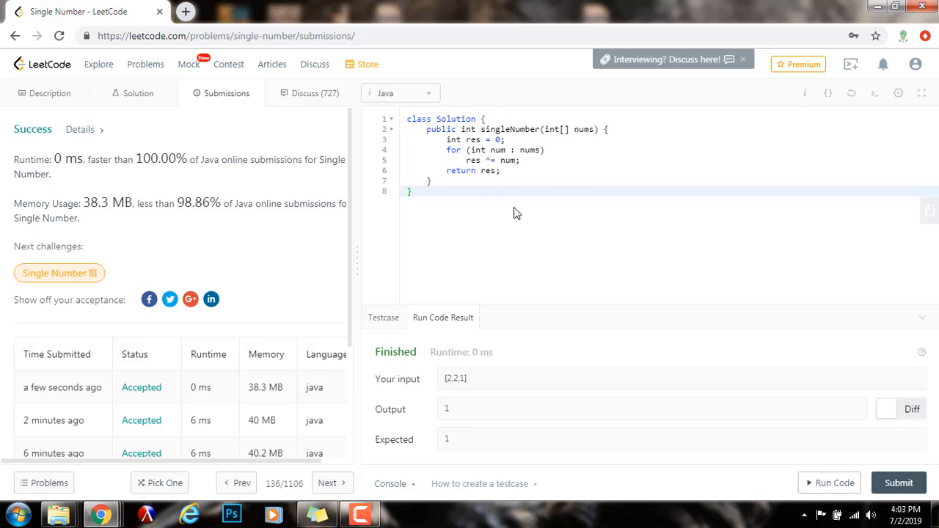